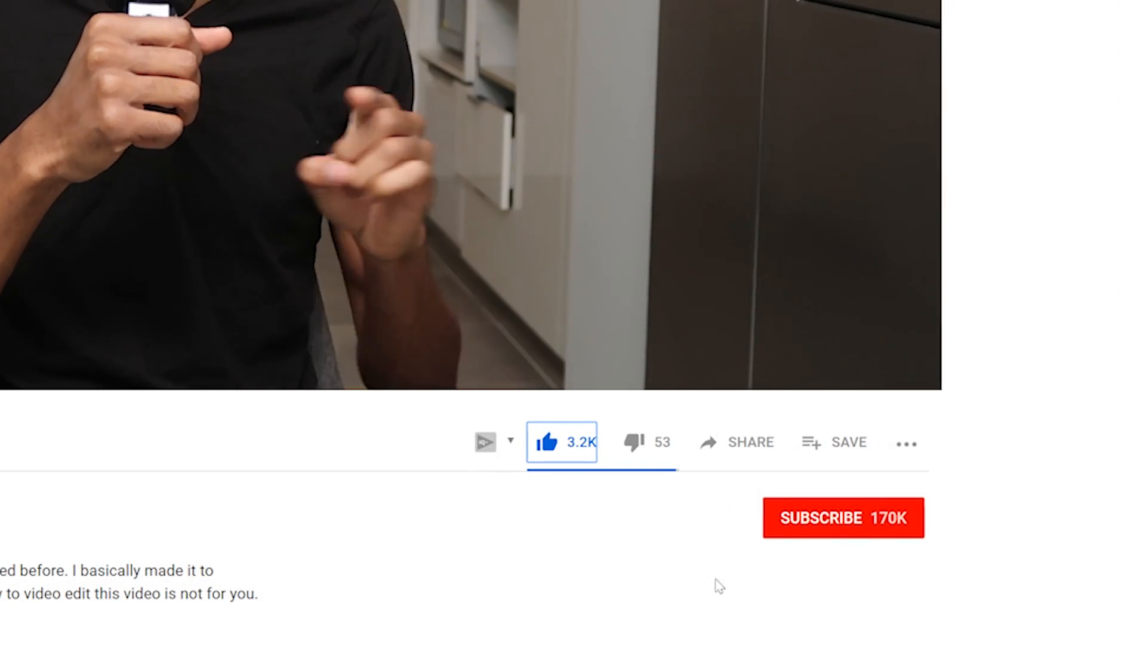
Subscribe to Olufemii Tutorials and close the 'Recommended for you' channel row.
{"action": "left_click", "coordinate": [843, 517]}
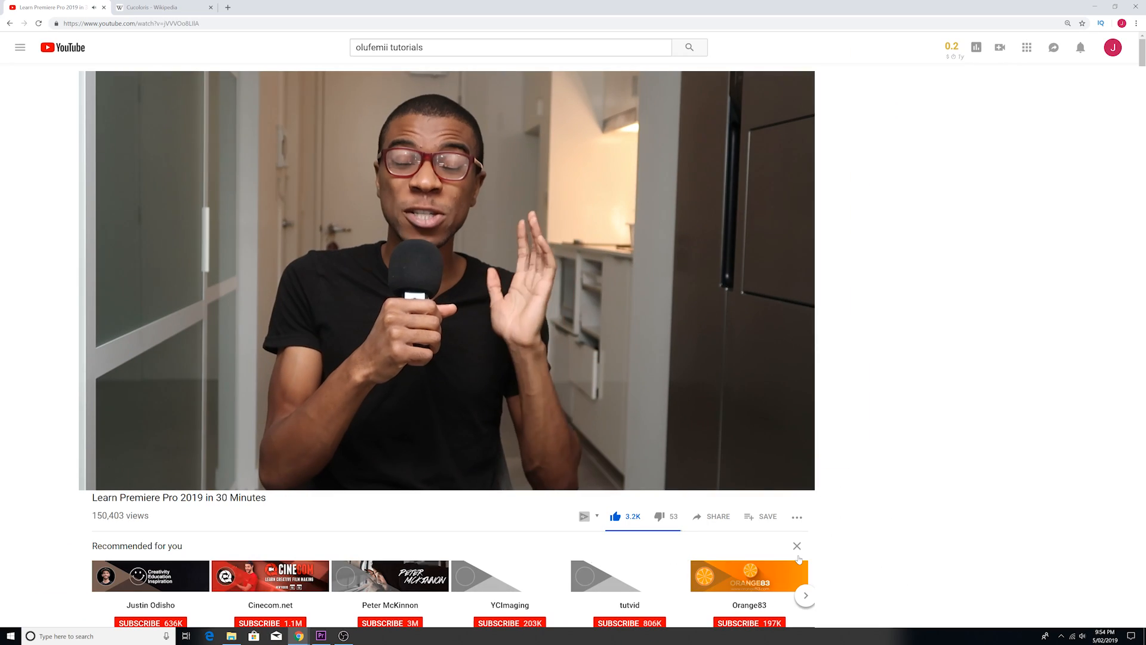
{"action": "left_click", "coordinate": [797, 546]}
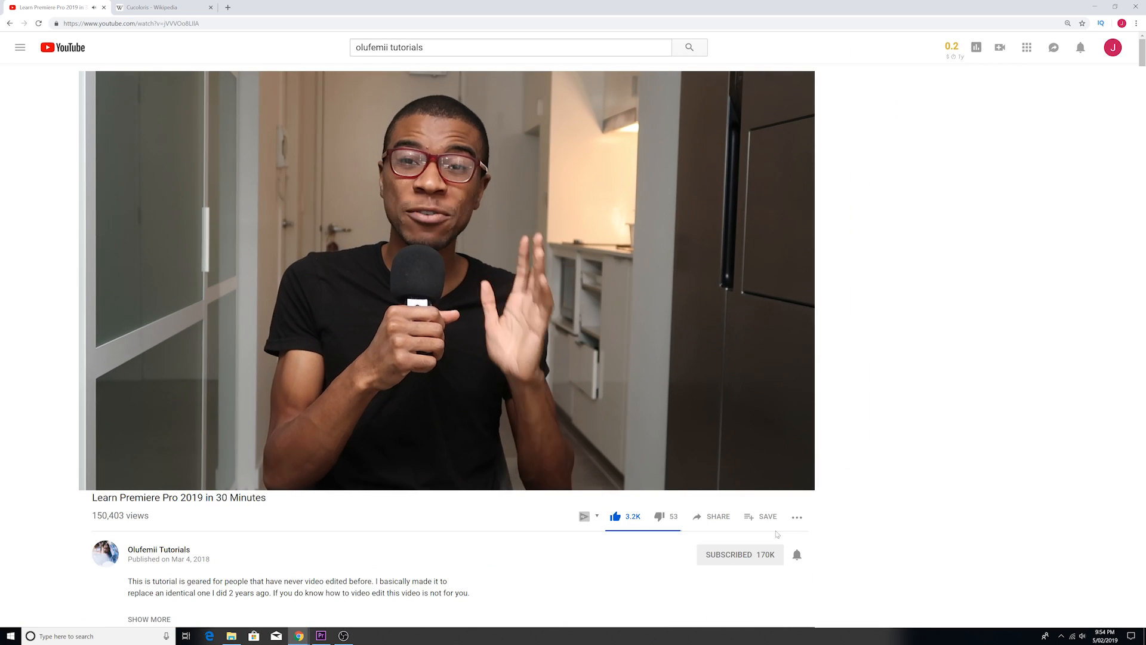